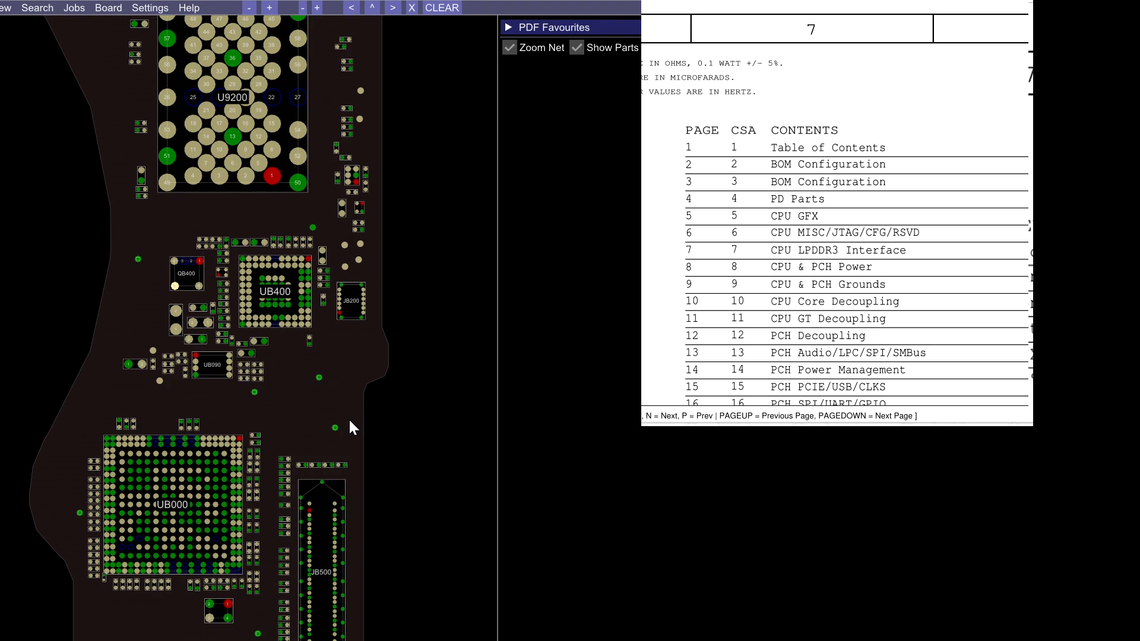
Select R9350 pin 1 to highlight net PPVIN_2V7NAND_LB and its nine connected parts.
left_click(110, 331)
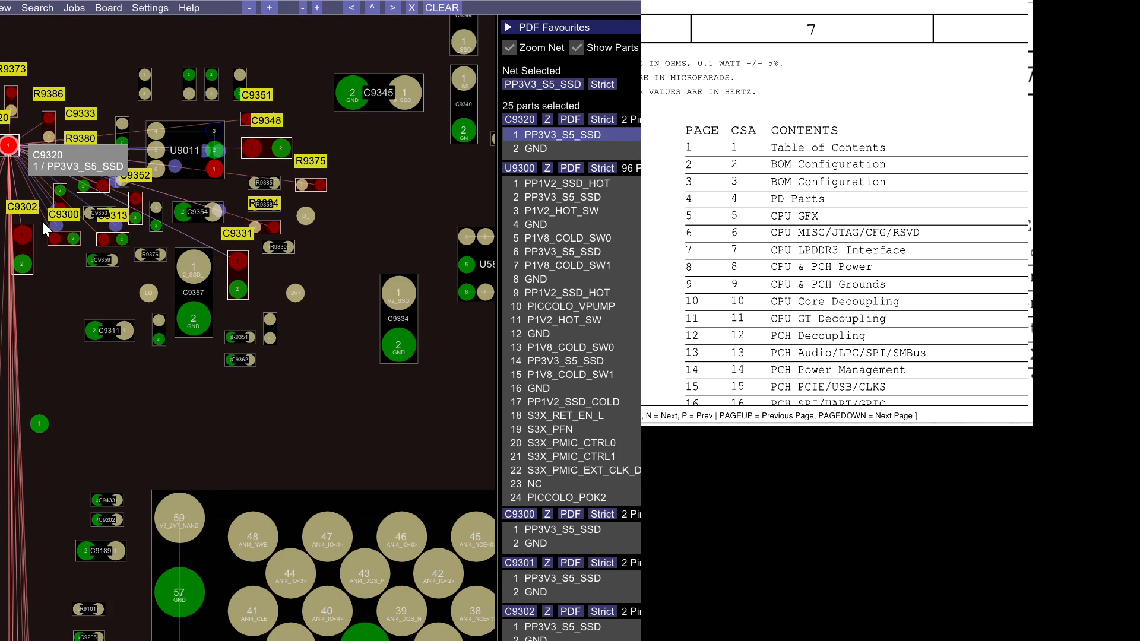
mouse_move(104, 254)
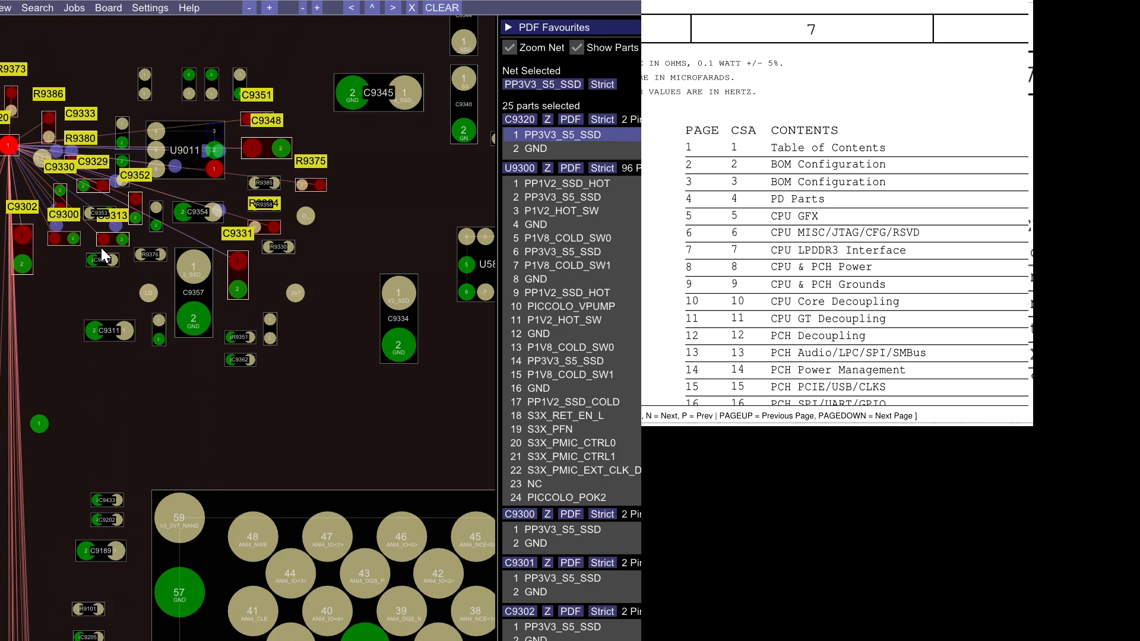
left_click(269, 296)
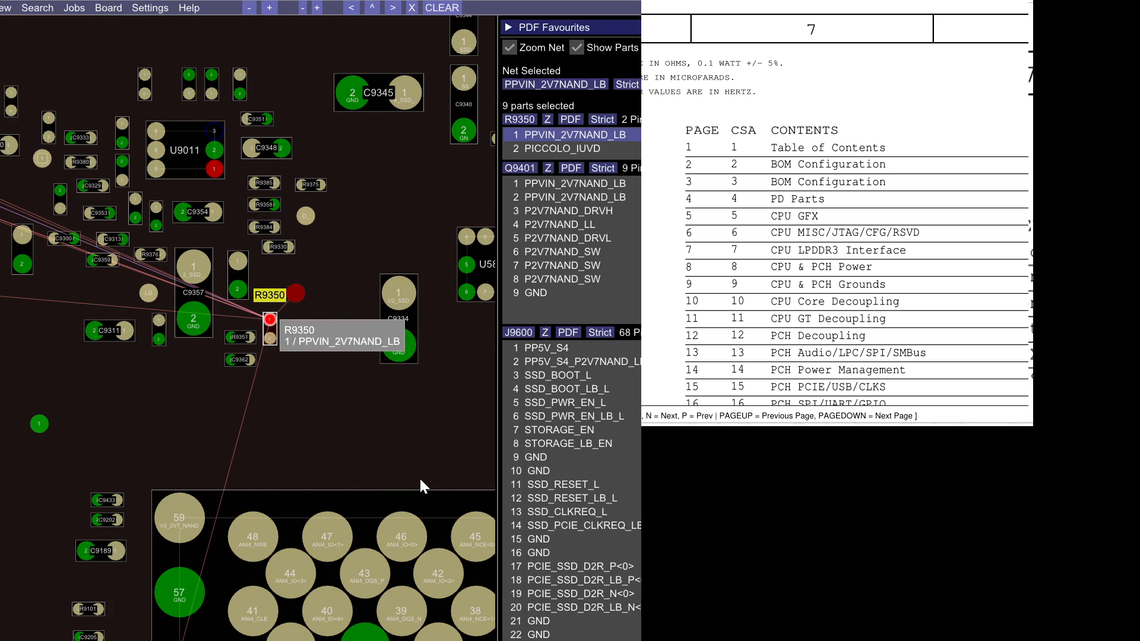
mouse_move(418, 482)
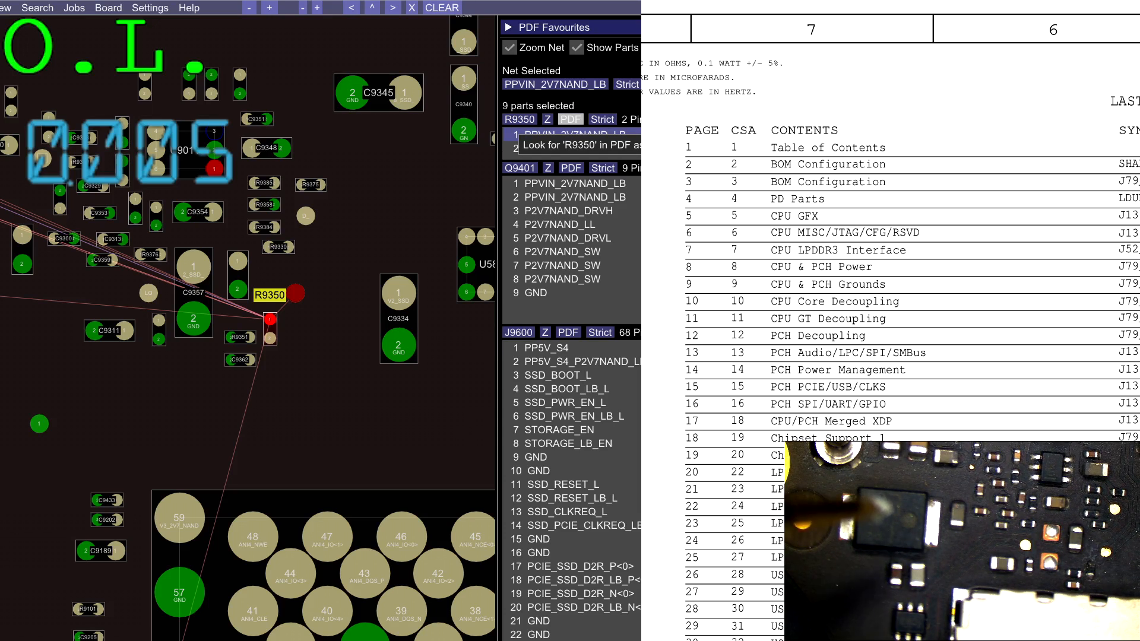
left_click(571, 119)
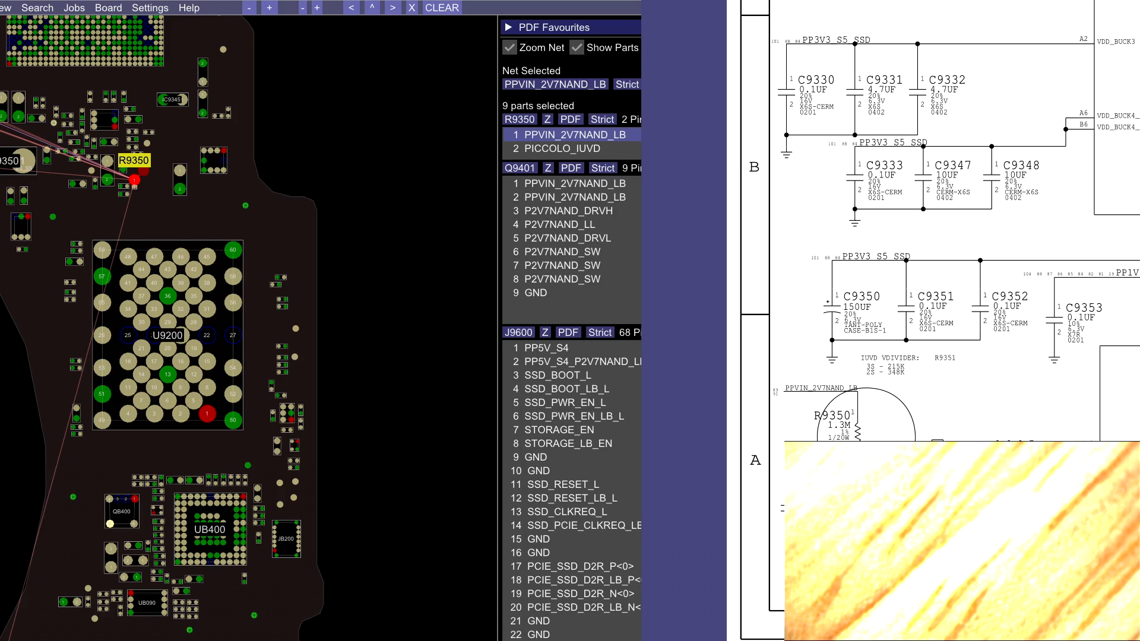
left_click(572, 135)
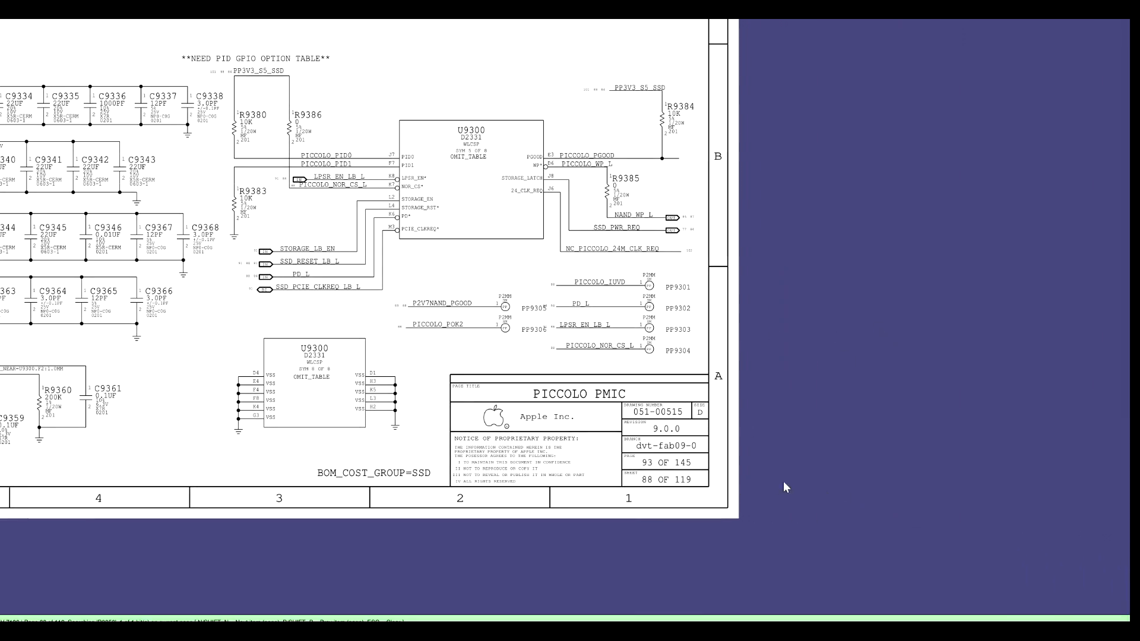
mouse_move(491, 414)
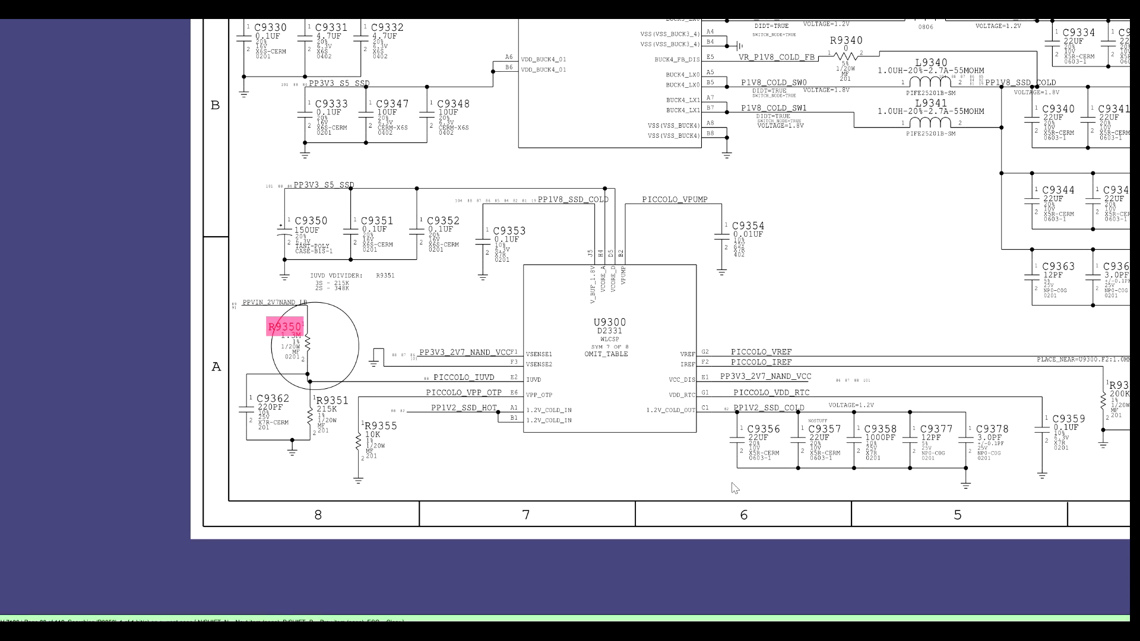
mouse_move(510, 373)
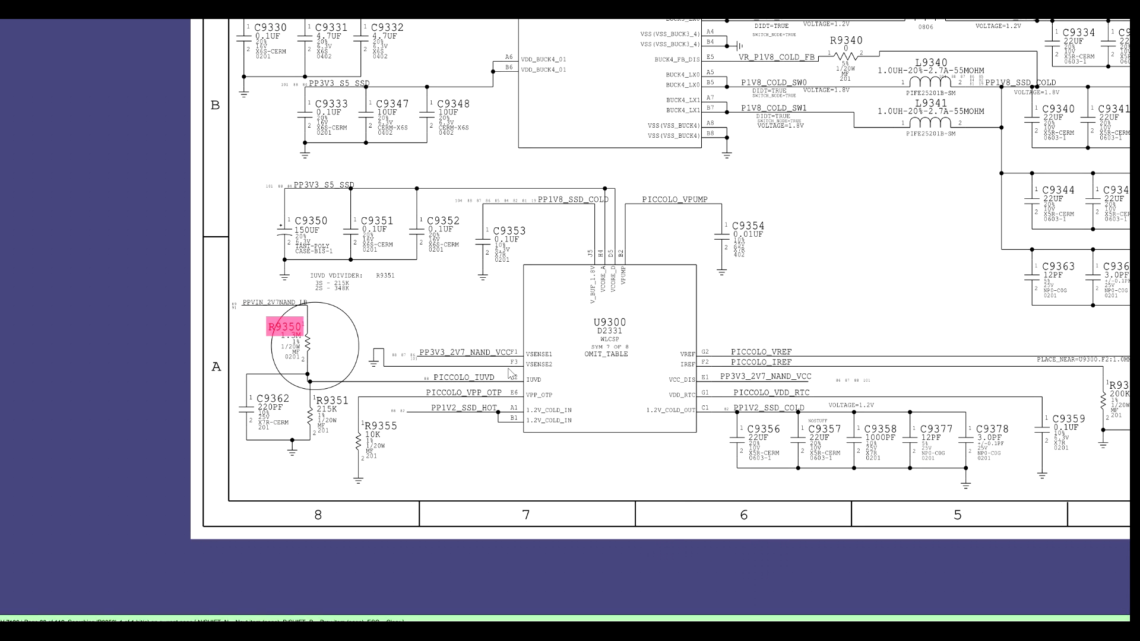
mouse_move(603, 475)
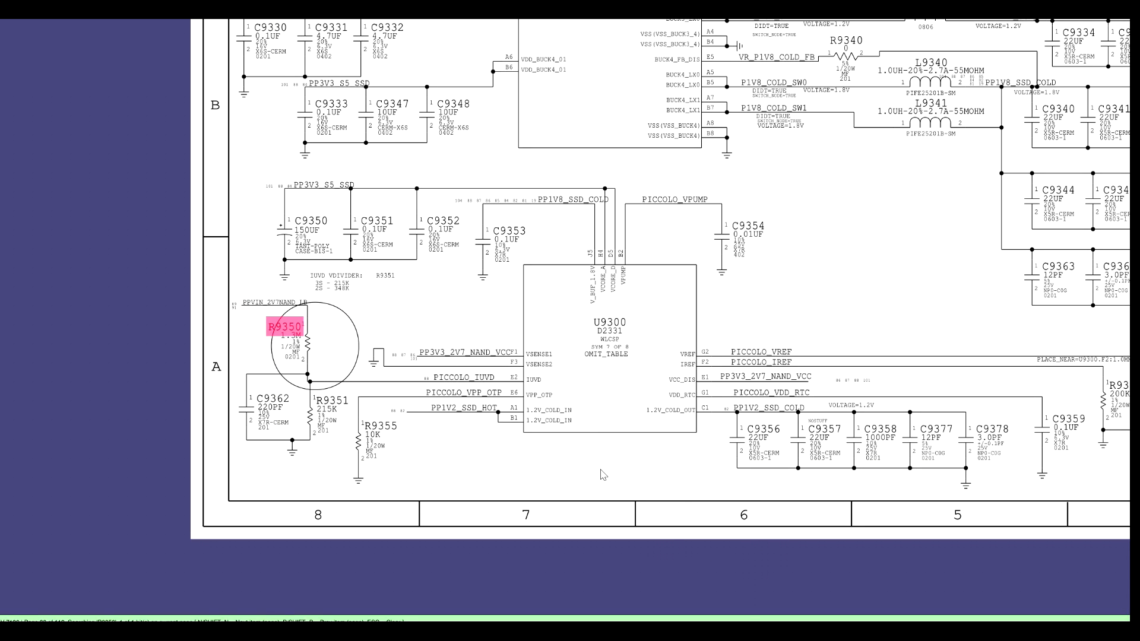
mouse_move(689, 466)
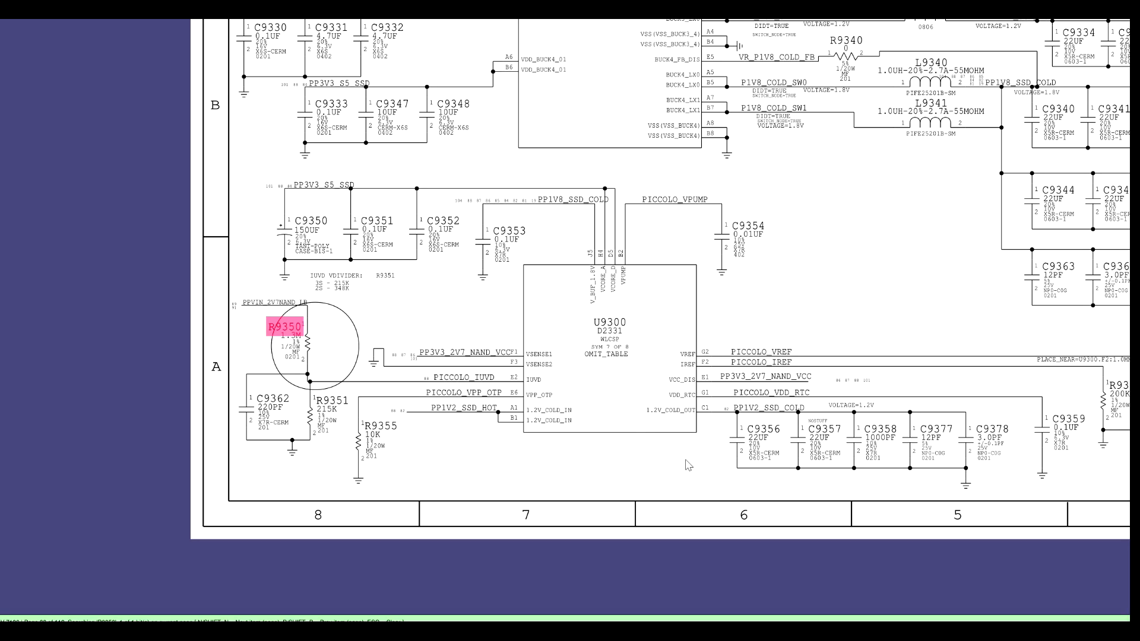
mouse_move(533, 417)
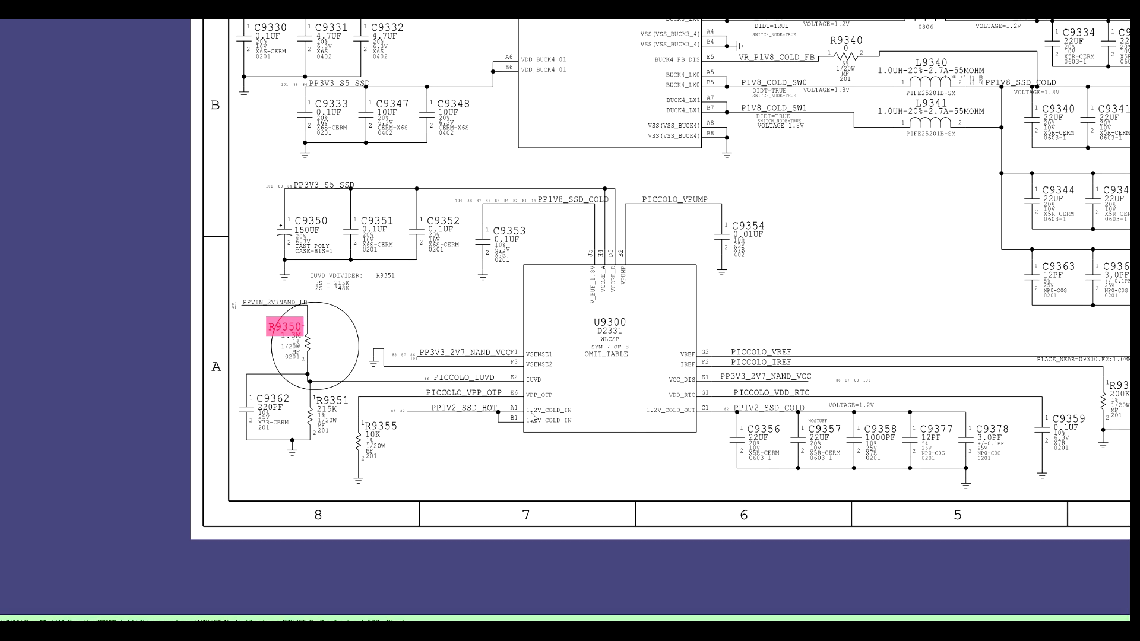
mouse_move(359, 366)
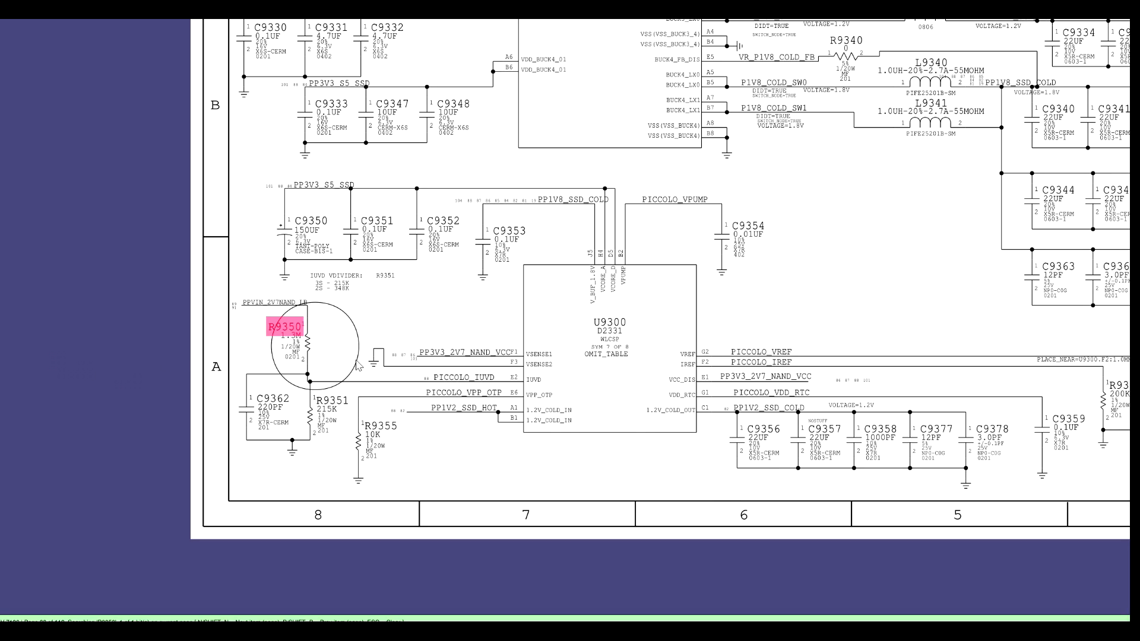